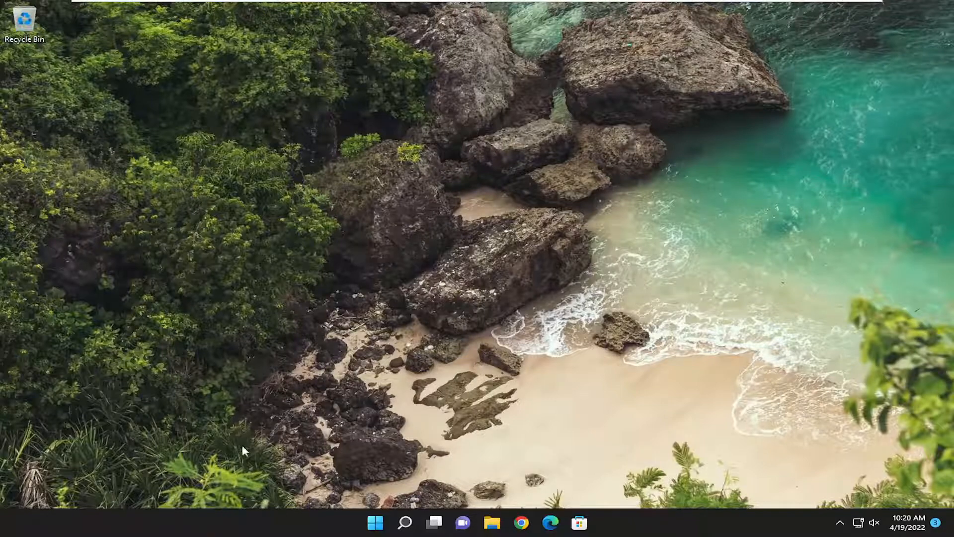
- Search for cmd and launch Command Prompt as administrator, approving the UAC prompt
left_click(405, 535)
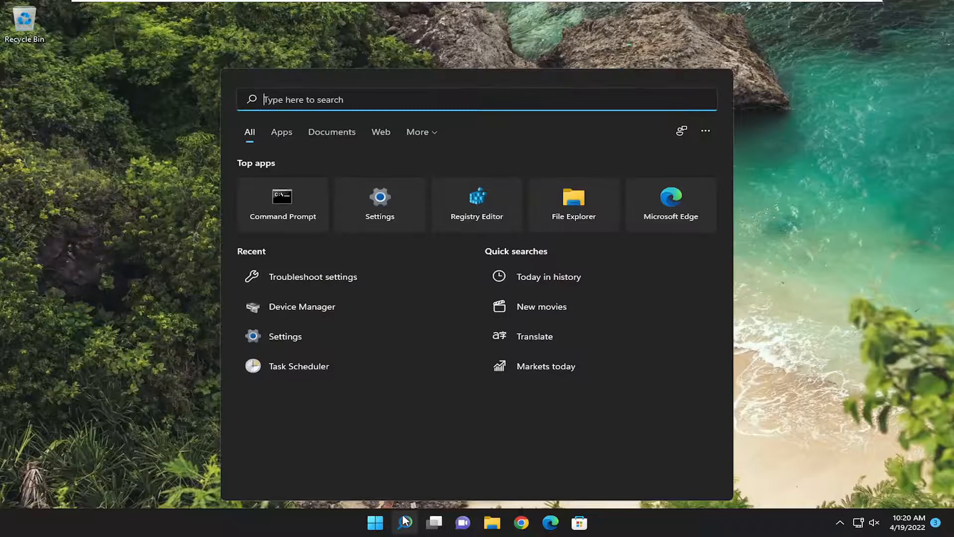
type("cmd")
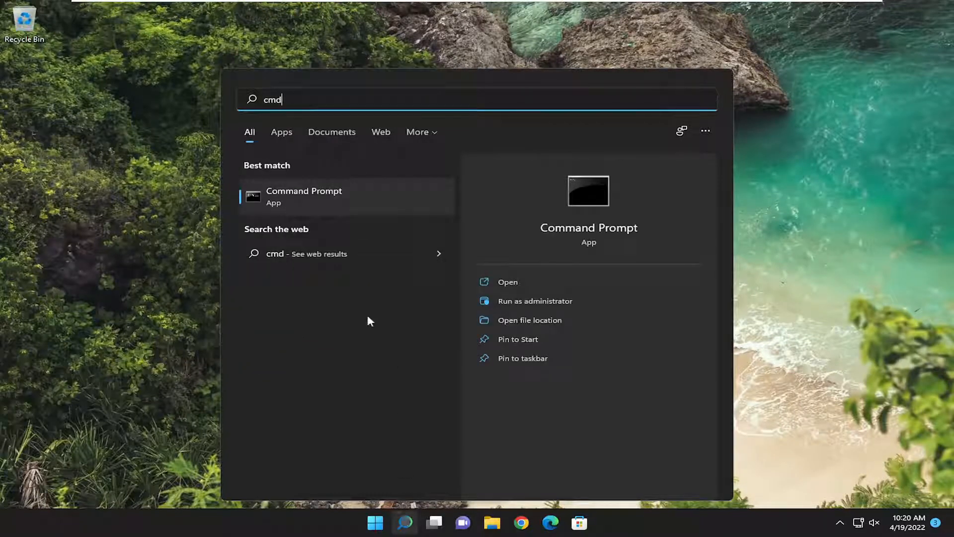
right_click(304, 197)
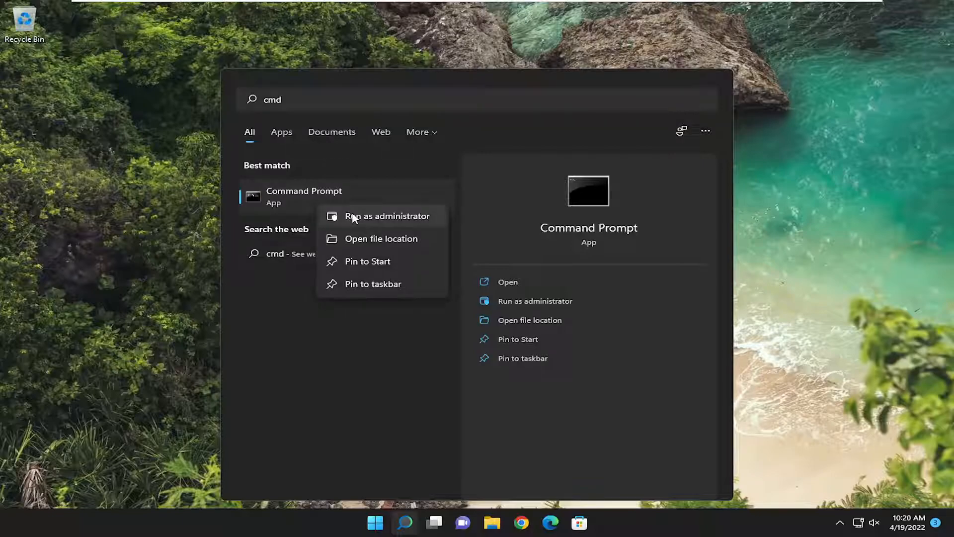
left_click(387, 217)
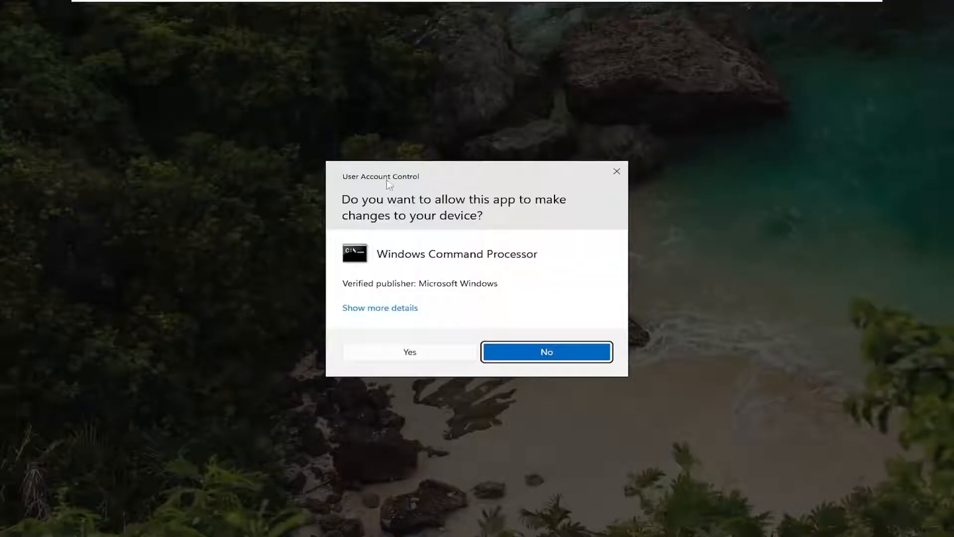
left_click(409, 352)
type("sf")
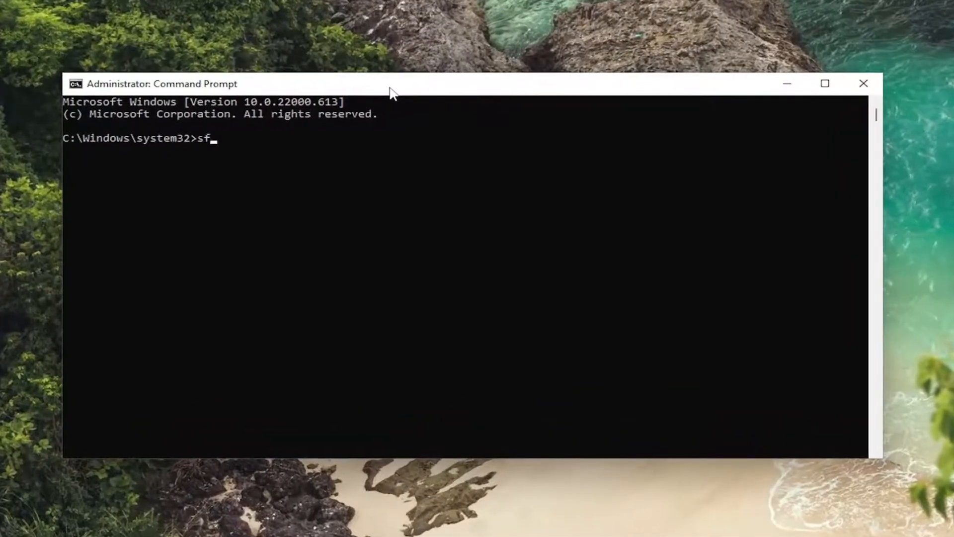
- Run sfc /scannow to begin the System File Checker scan
type("c /")
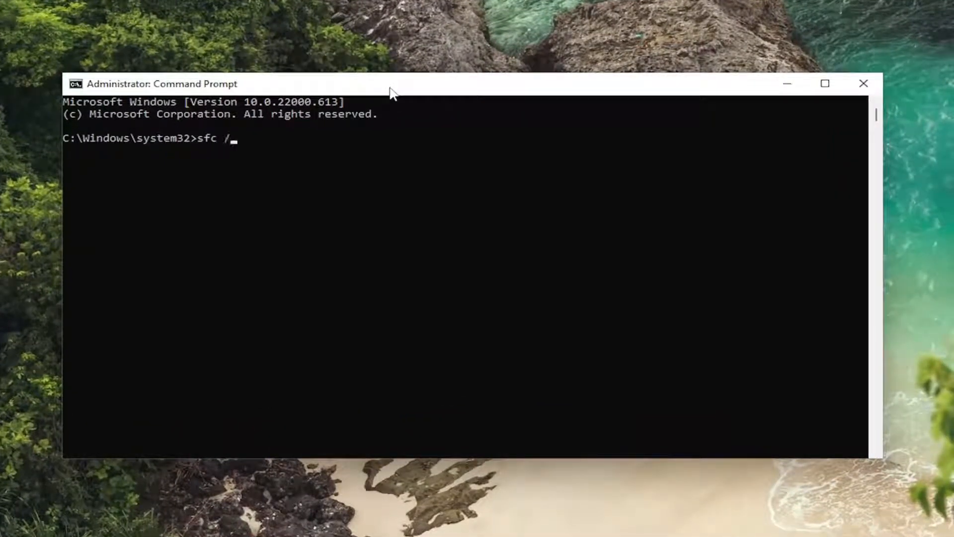
type("scannow")
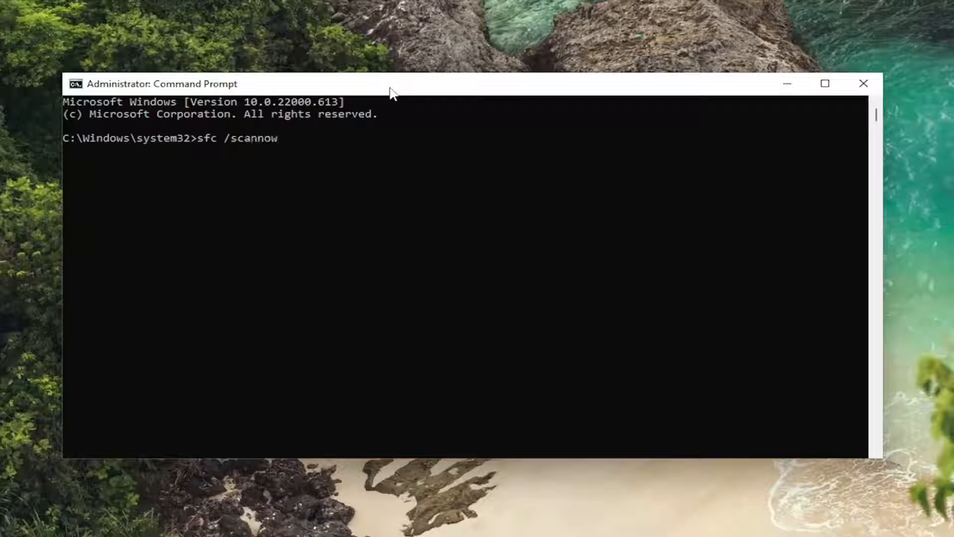
key("Enter")
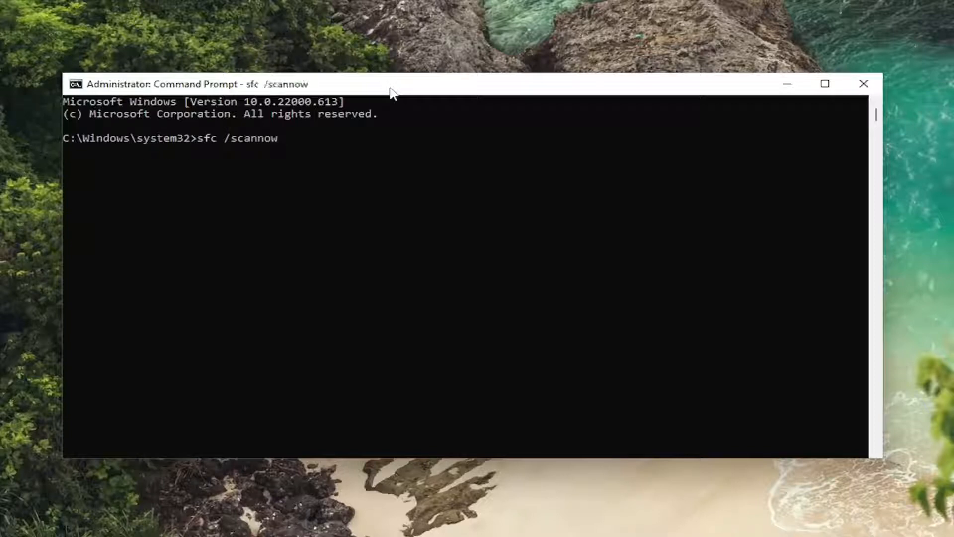
key("Enter")
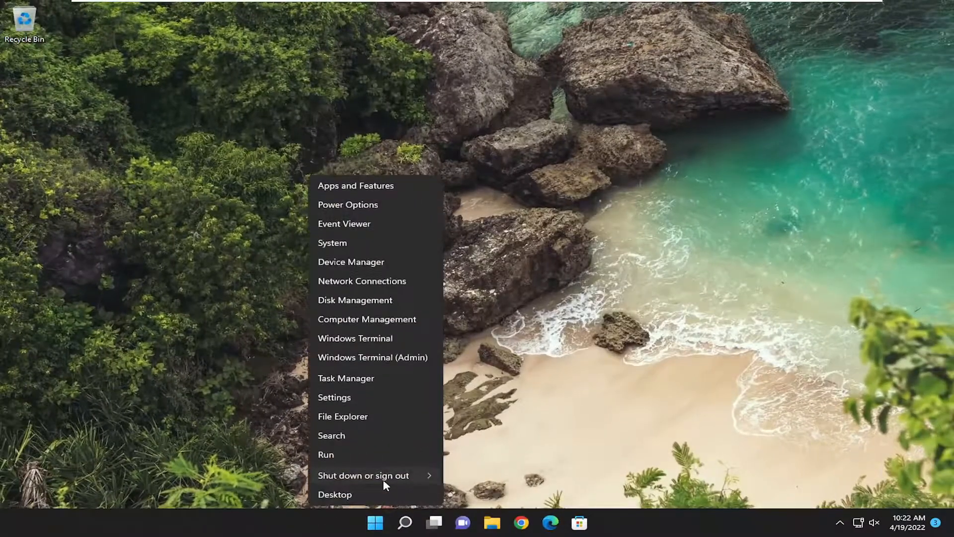
- Restart the PC from the Start menu's shut down or sign out choices
left_click(363, 475)
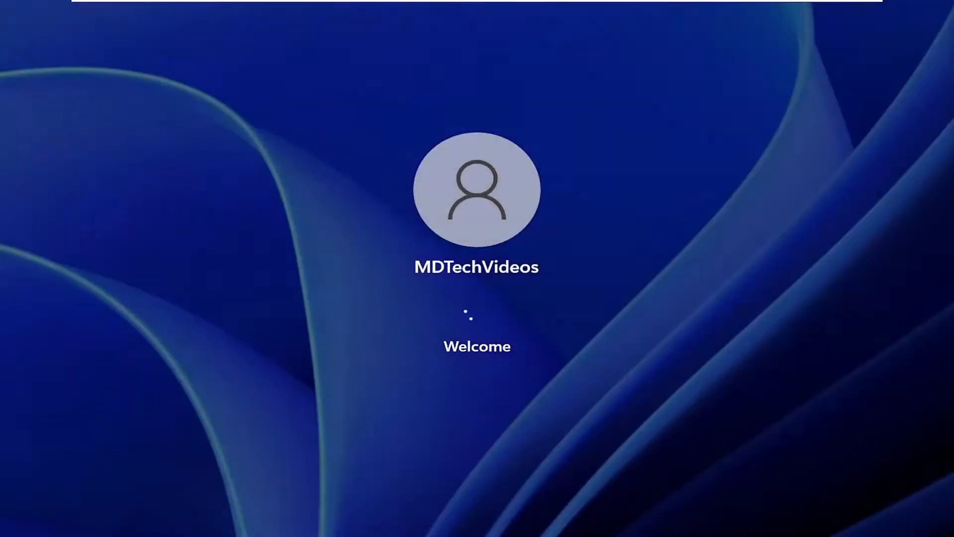